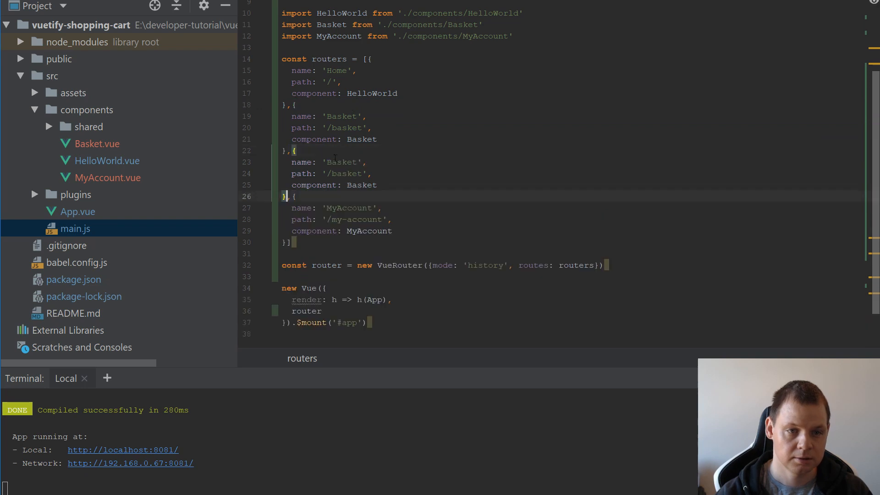
- Rename the duplicated route to BasketCheckout at /basket/checkout and import the BasketCheckout component
click(357, 161)
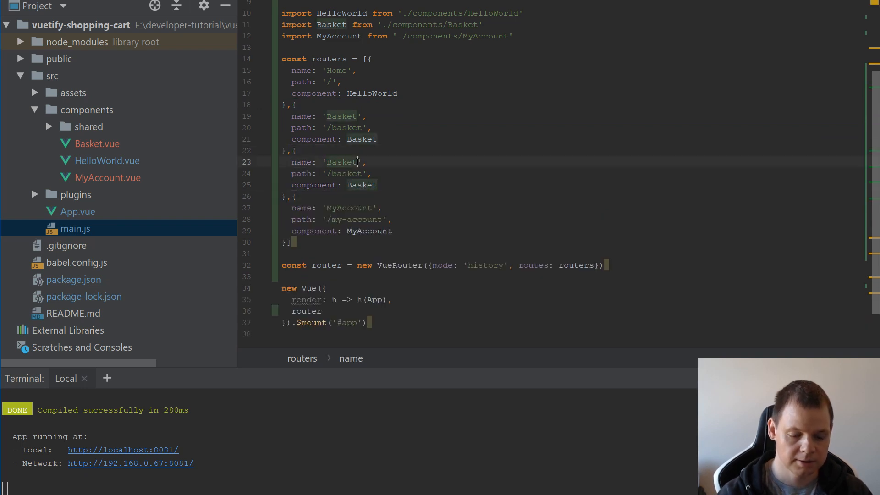
text(Checkout)
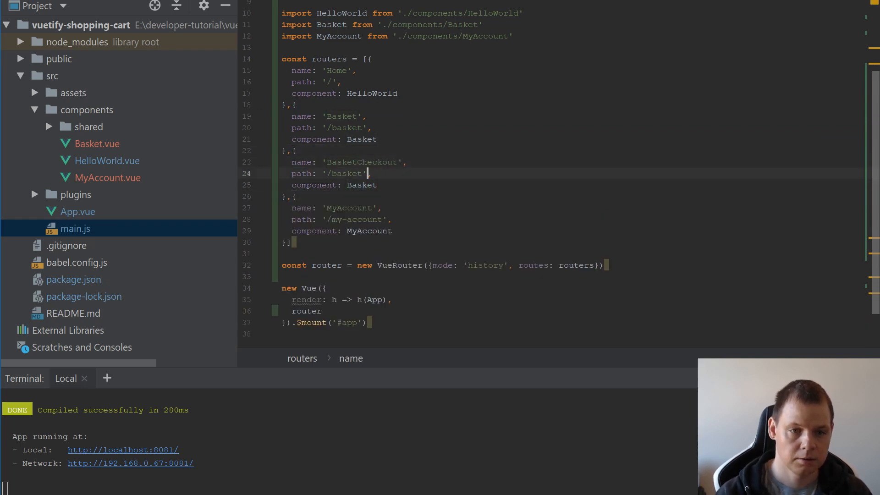
text(/checkout)
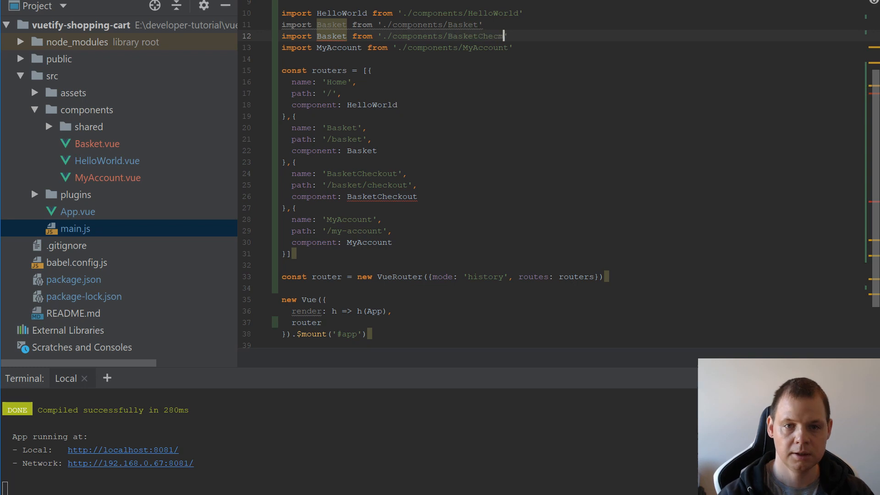
double_click(484, 37)
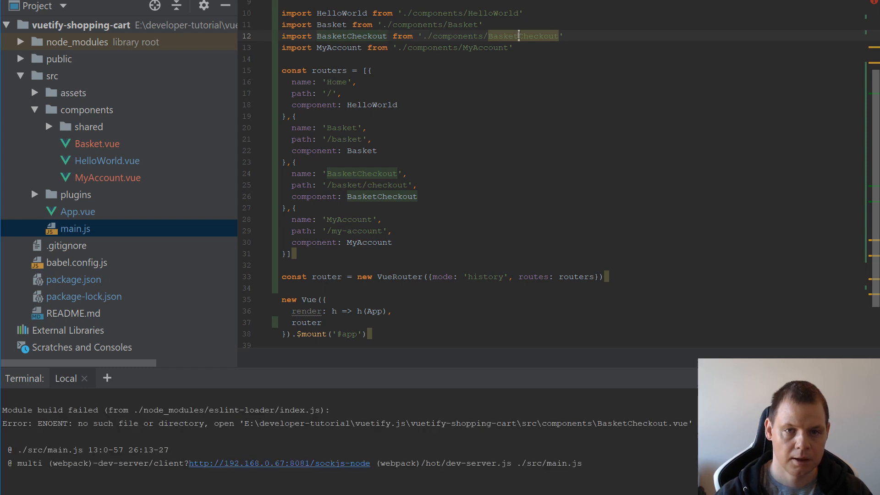
- Create a new Vue component named BasketCheckout in the components folder
right_click(86, 110)
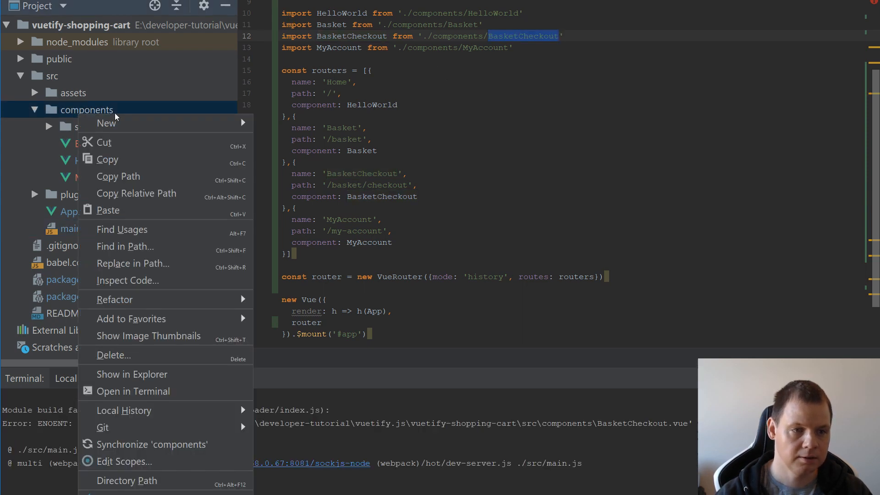
click(106, 123)
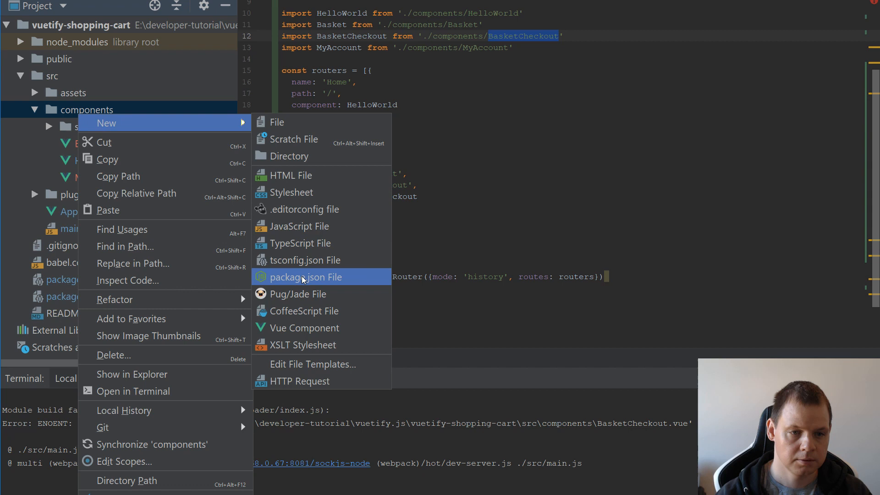
click(305, 328)
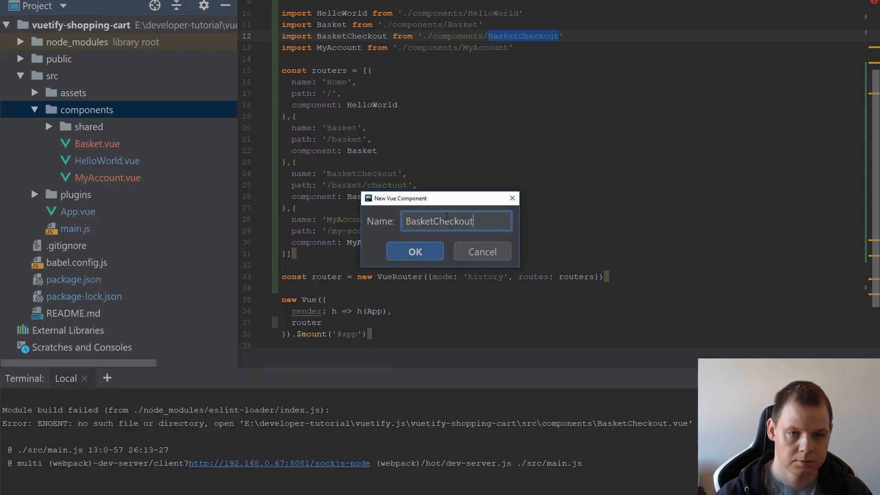
click(414, 251)
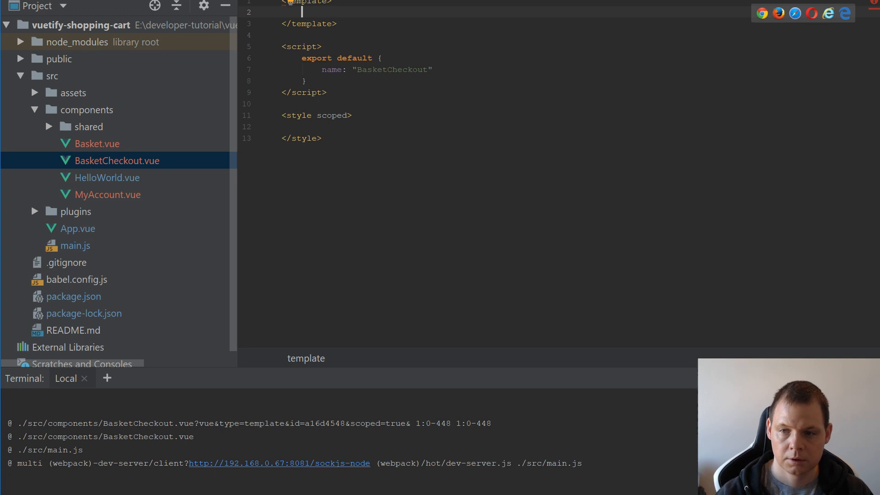
- Add a v-container with a display-2 'Basket checkout' heading and an empty form below it
text(v-container>)
text(<h2 class="display"></h2>)
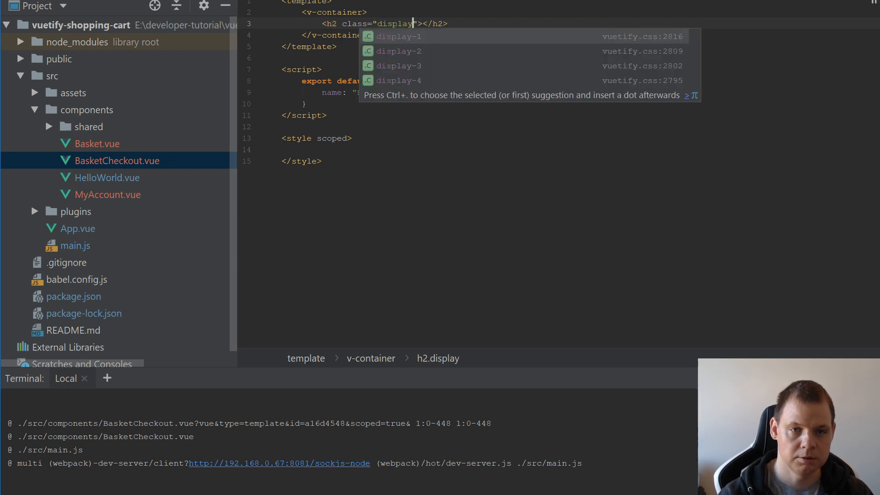
click(397, 51)
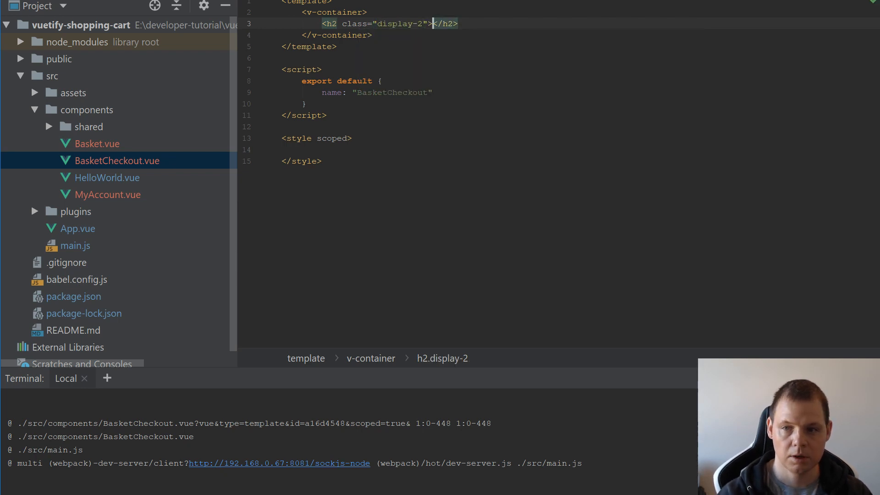
text(Basket checkout)
text(<form action=""></form>)
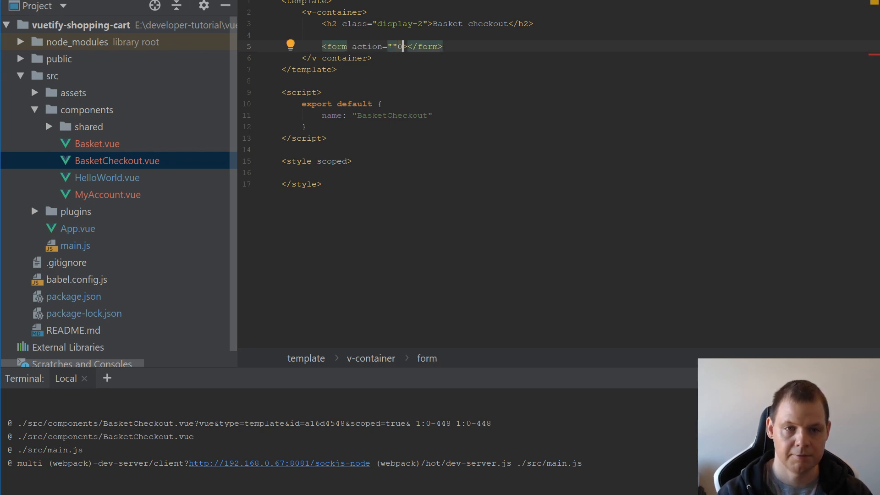
- Add a v-layout inside the form holding two v-flex x6 half-width columns
key(Enter)
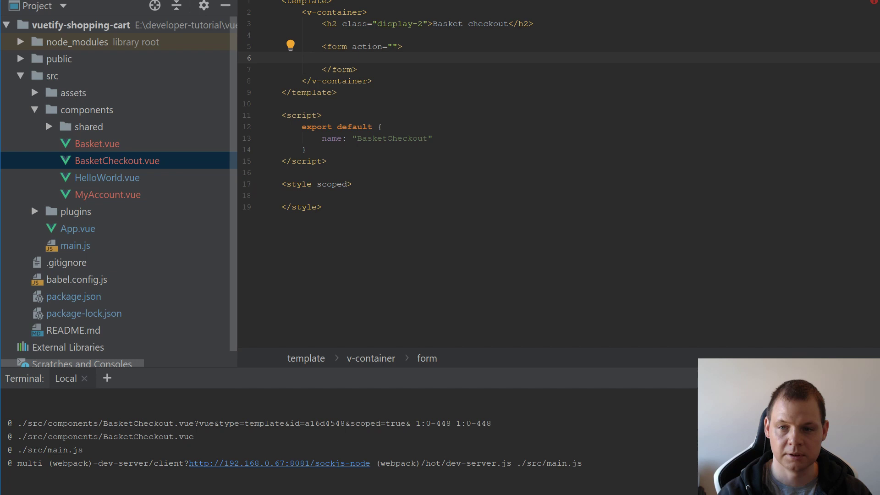
text(v-layout>)
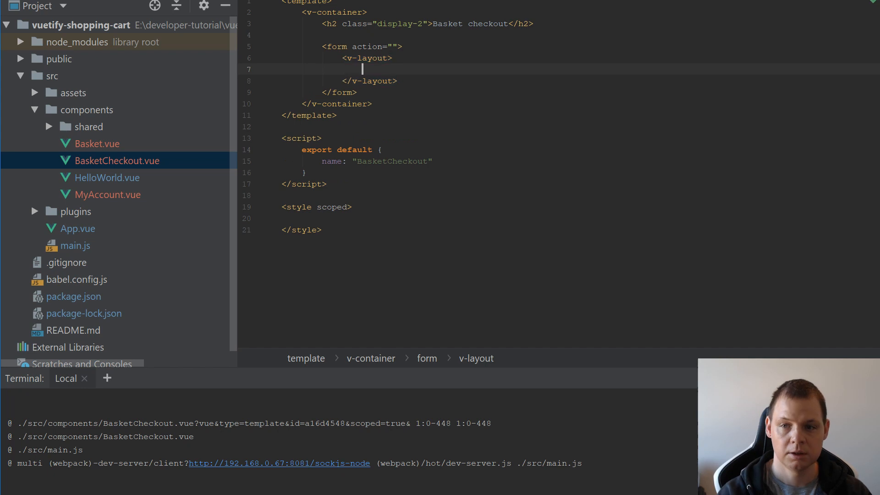
text(v-flex>)
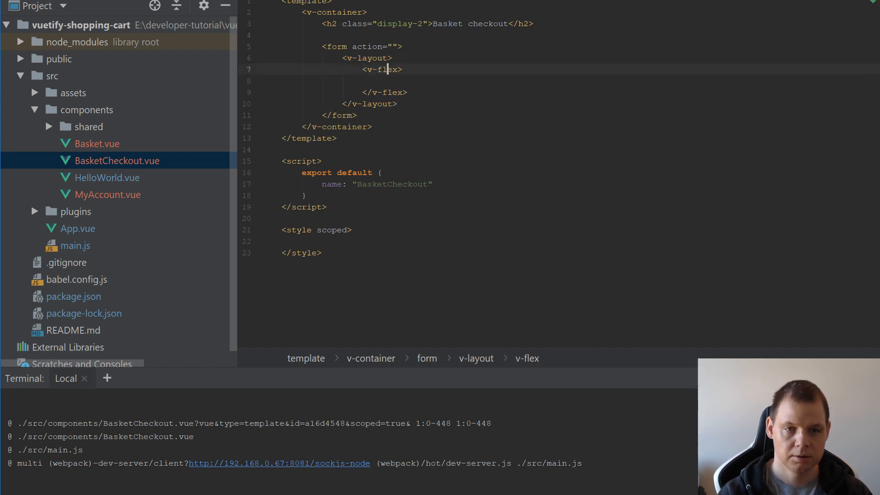
text(x)
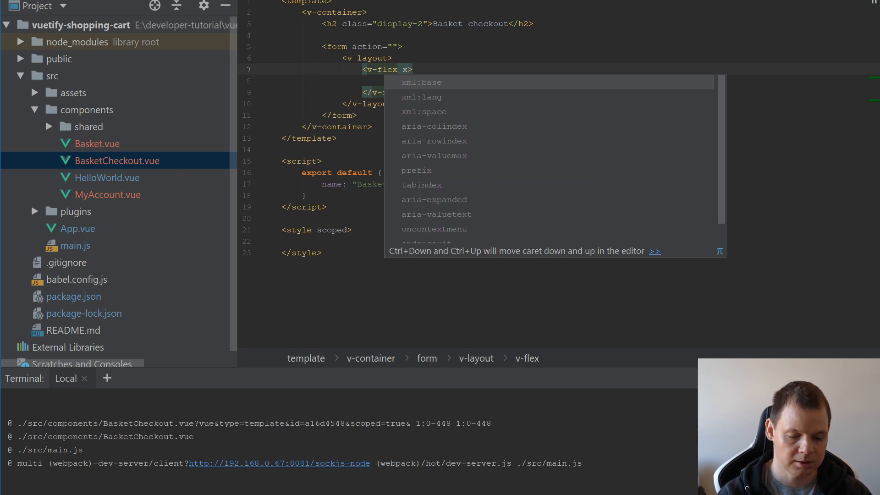
text(6)
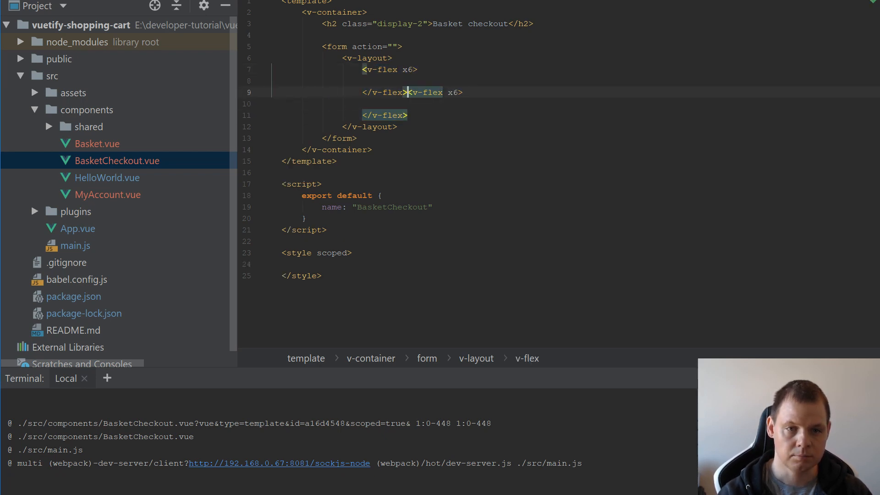
key(Enter)
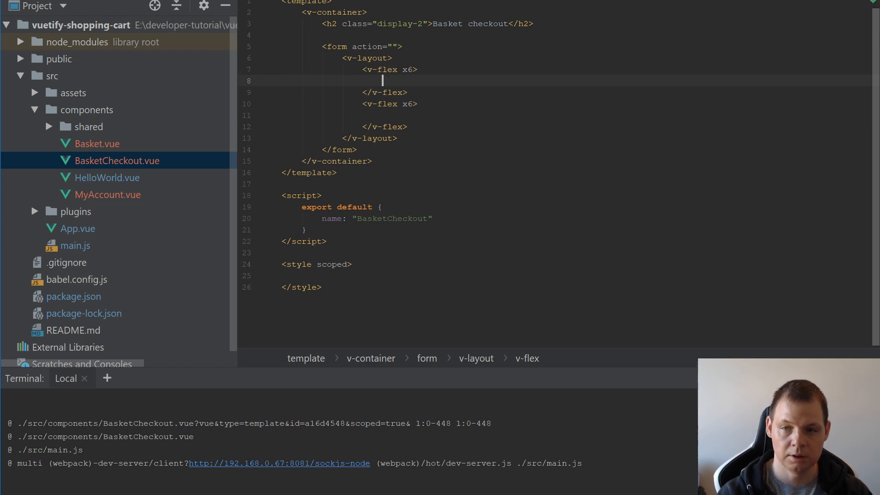
- Label the columns with bold 'Payment address' and 'Delivery address' headings
text(<strong)
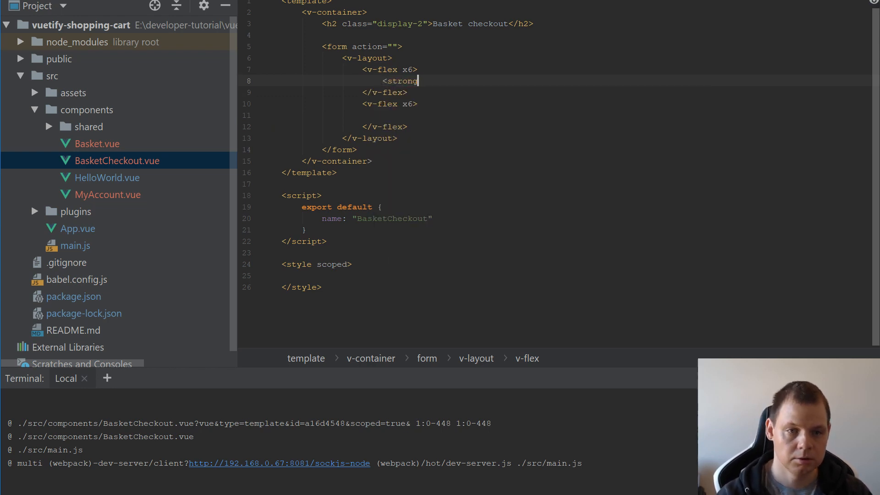
text(>Payment </strong>)
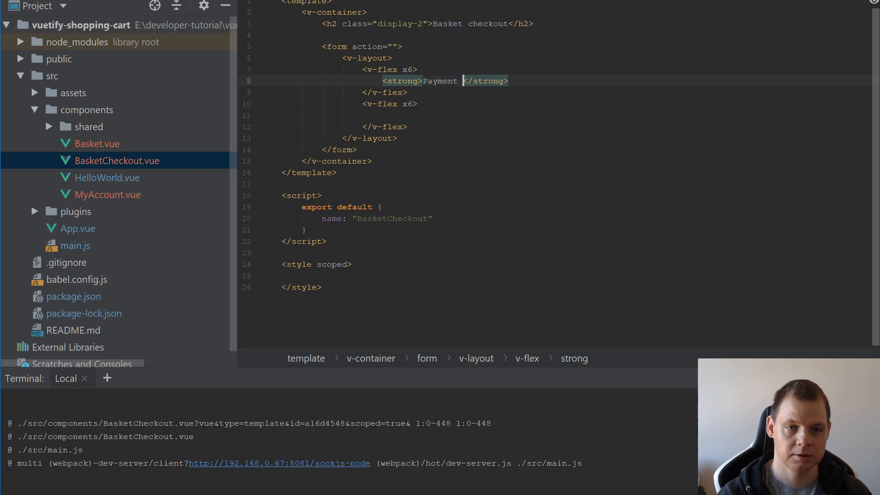
text(address)
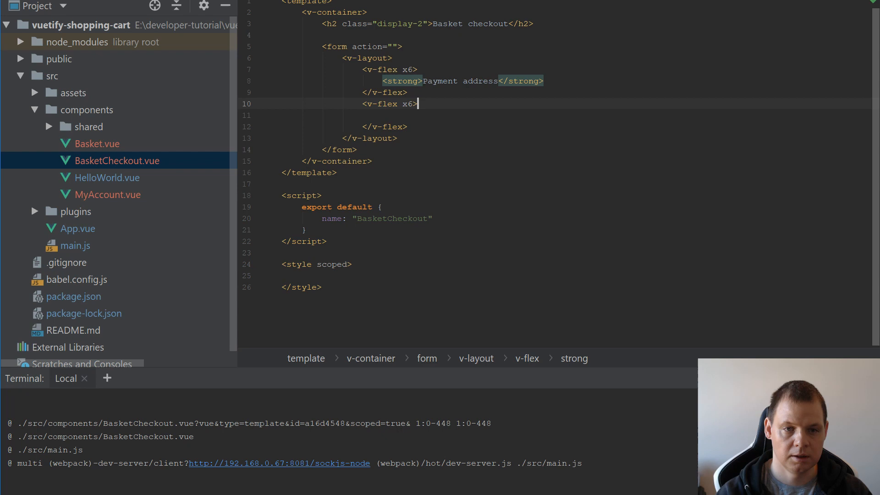
text(<strong></strong>)
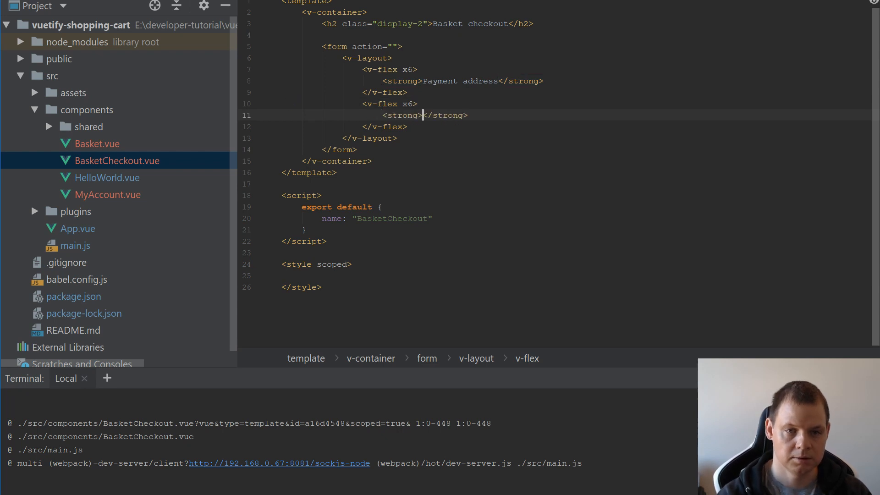
text(Delivery addr)
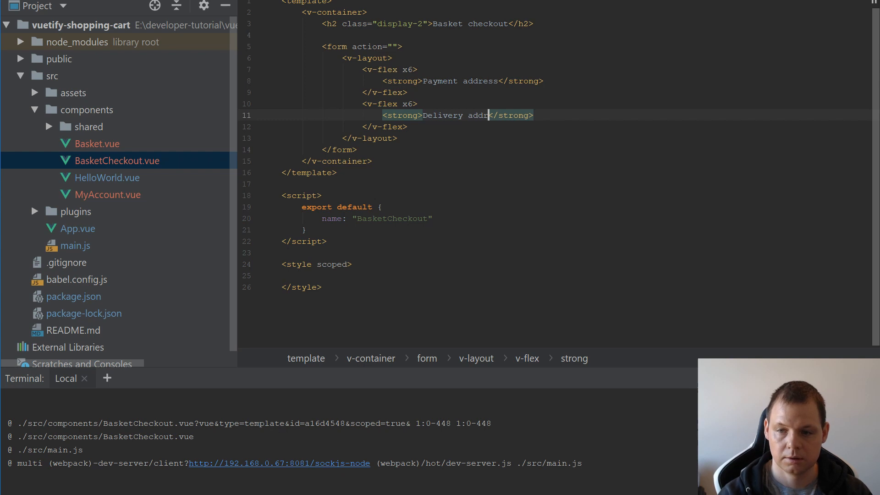
text(ess)
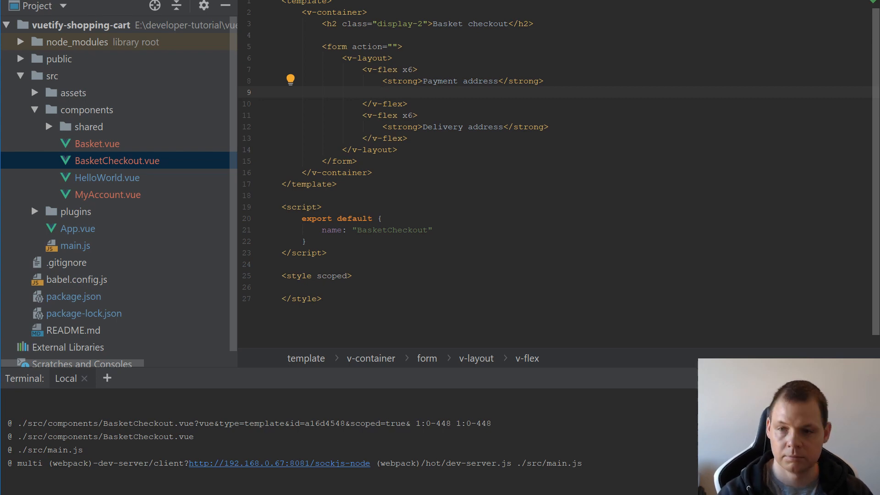
- Add a v-text-field with an empty label and duplicate it into six copies
text(v-textfield></v-text-field>)
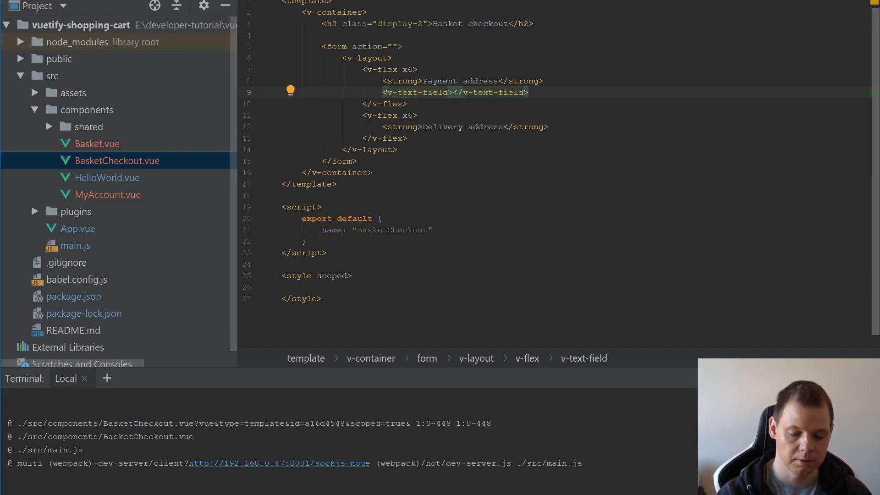
text(label="")
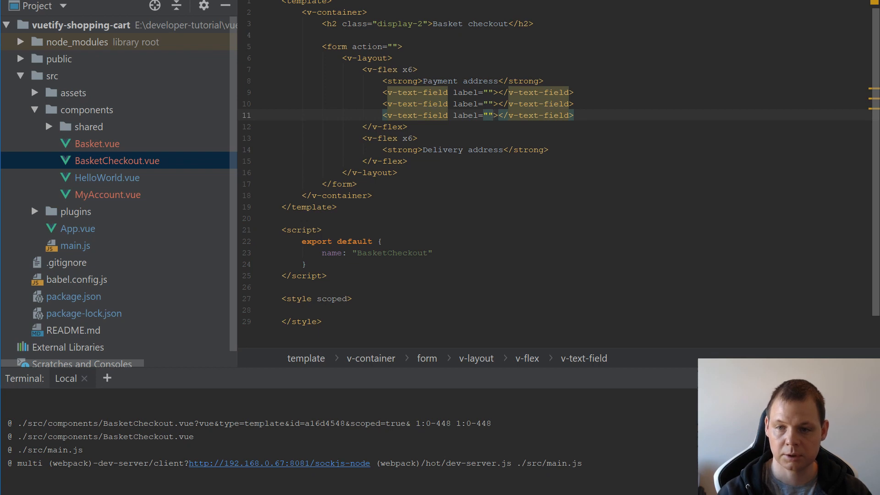
text(<v-text-field label=""></v-text-field>)
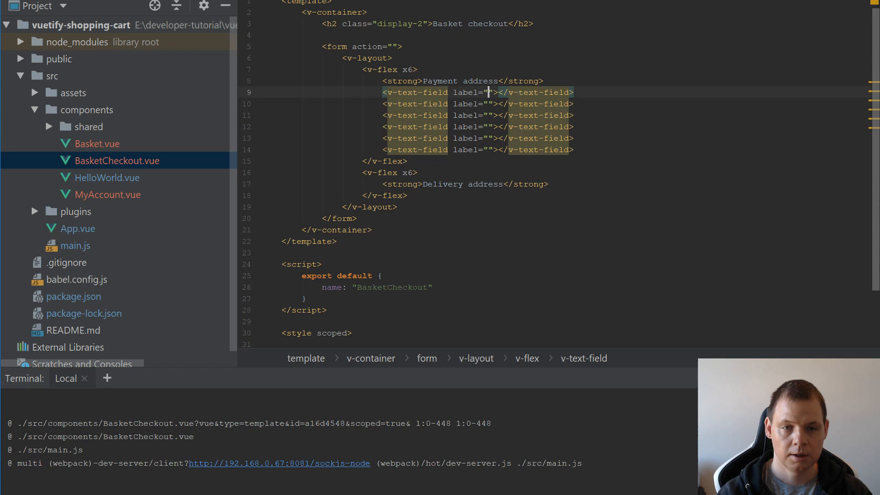
- Label the six fields Name, Address, Zipcode, City, Phone and E-mail
text(Name)
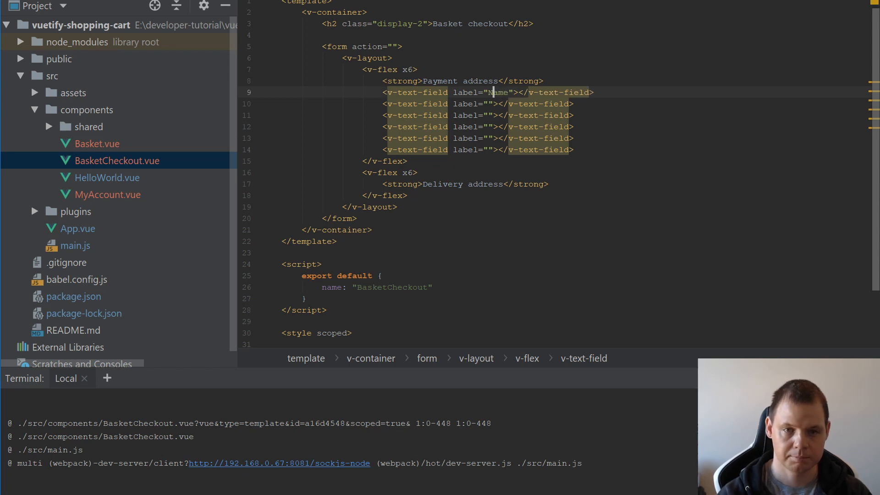
text(Ad)
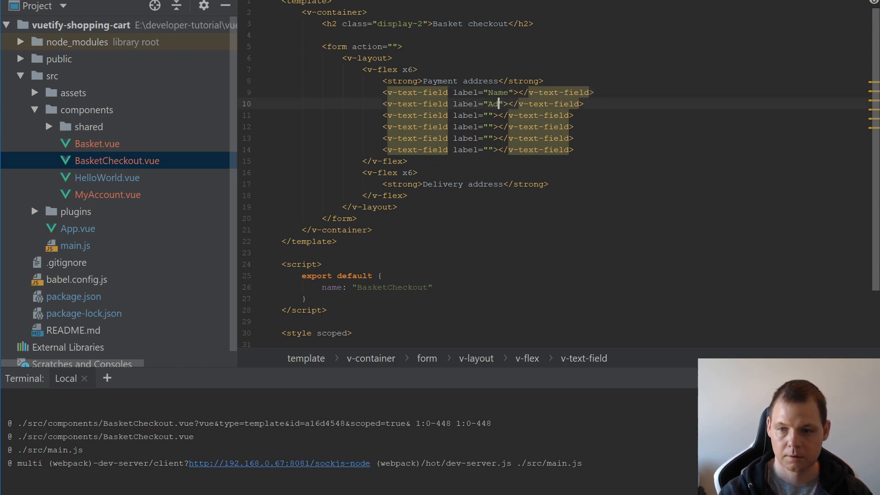
text(ddress)
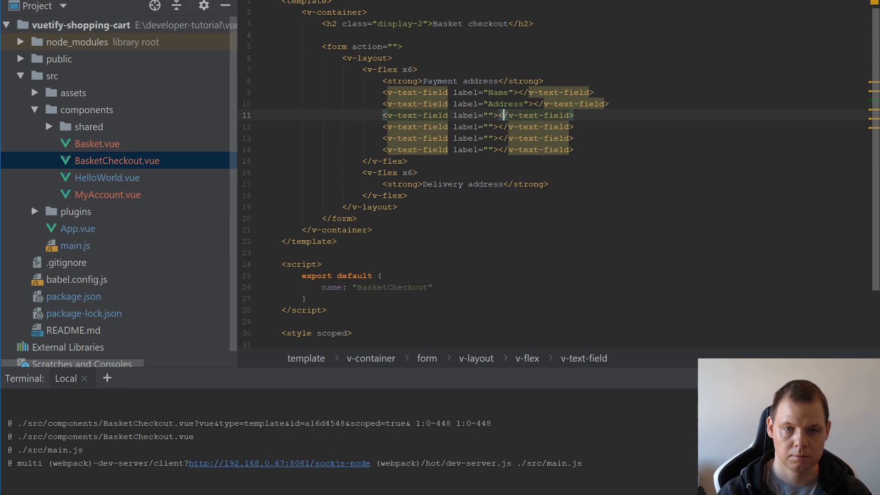
text(Z)
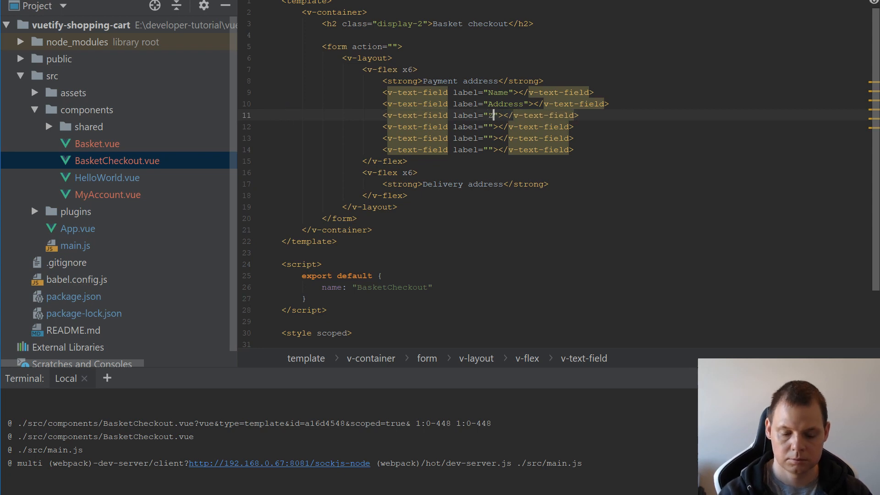
text(ipcode)
click(480, 126)
text(City)
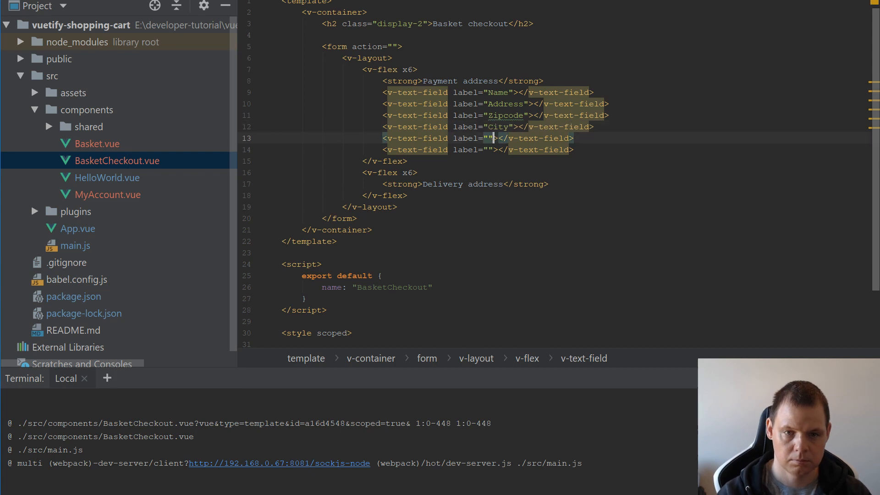
text(P)
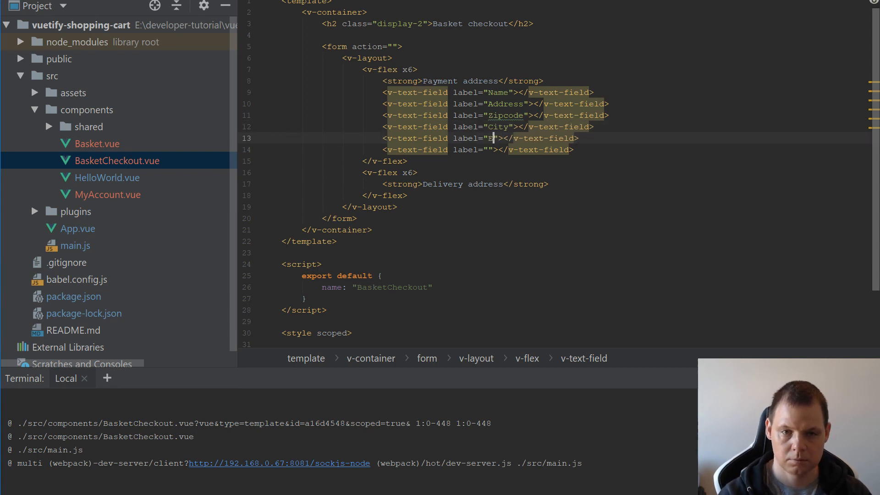
text(Phone)
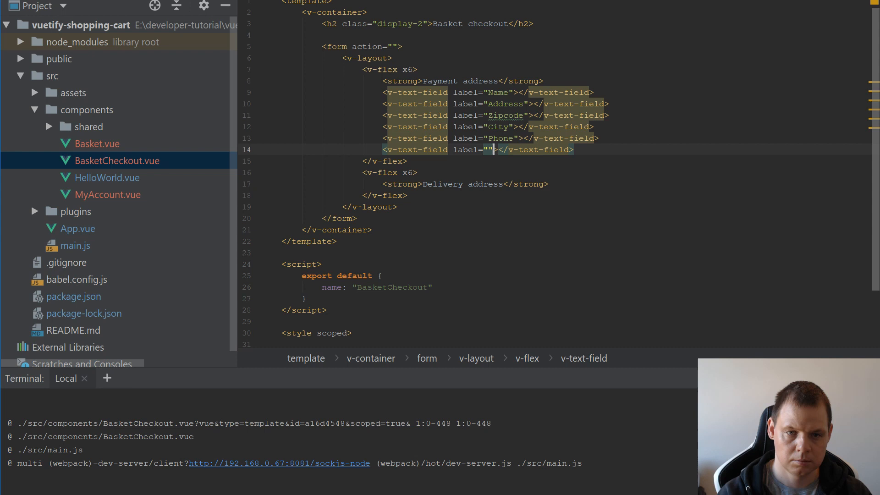
text(E-mail)
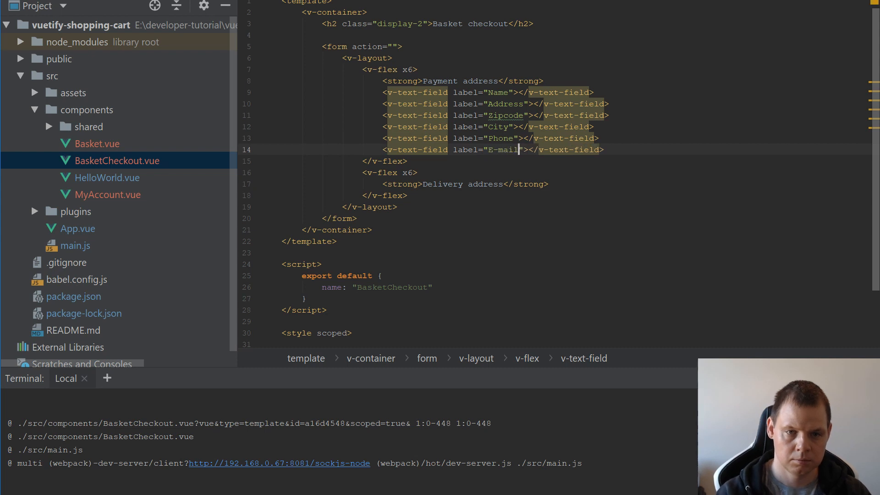
- Add a v-checkbox bound to delivery_address labelled 'Orther delivery address' below the payment fields
key(Enter)
text(v)
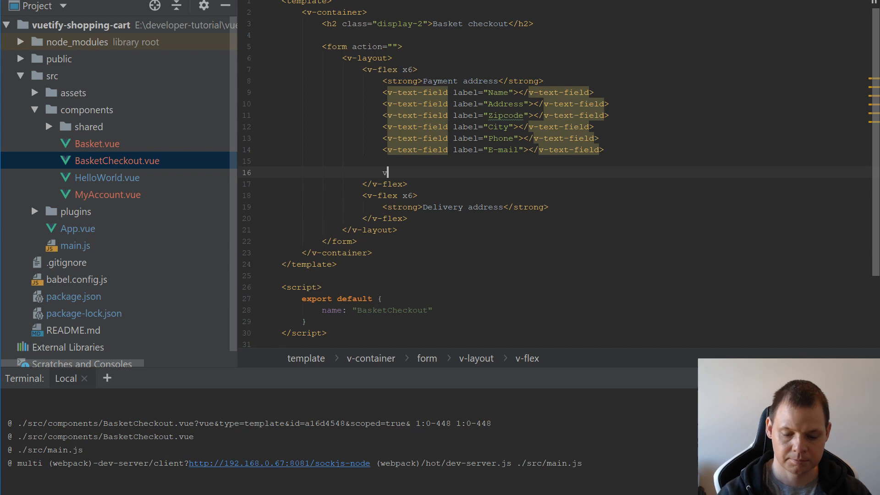
text(-checkbox ></v-checkbox>)
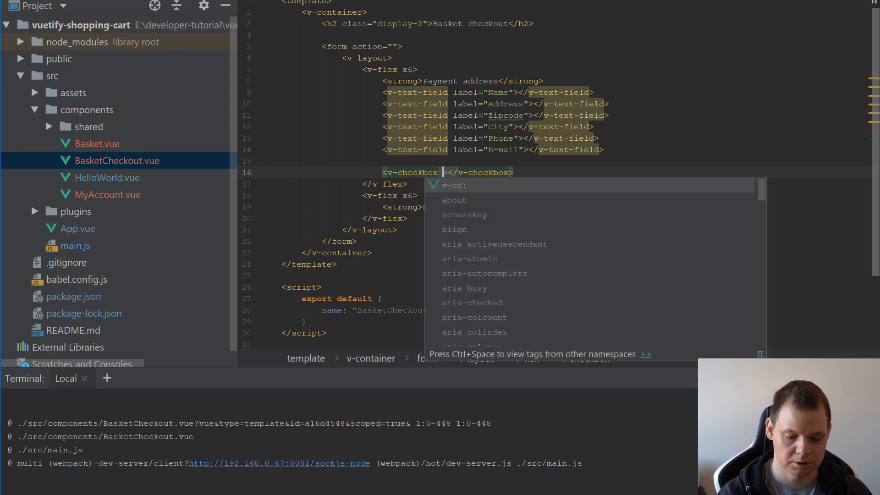
text(v-model="")
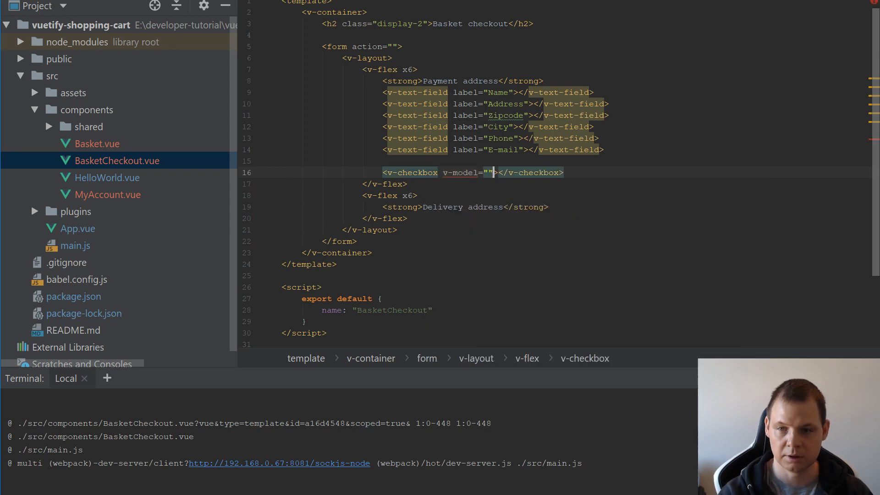
text(delivery)
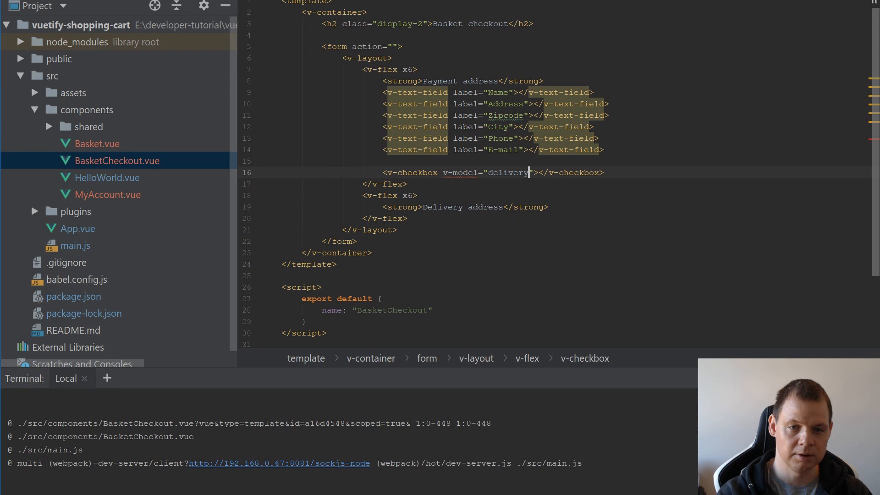
text(_address)
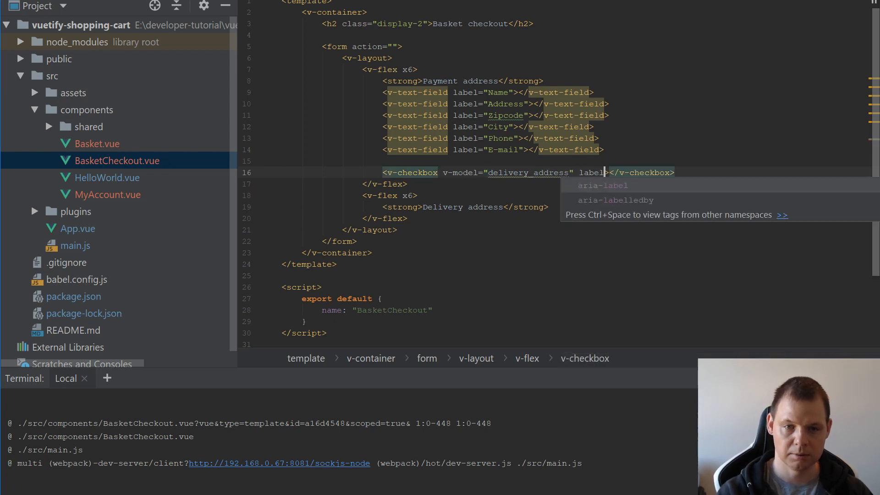
text(ORt)
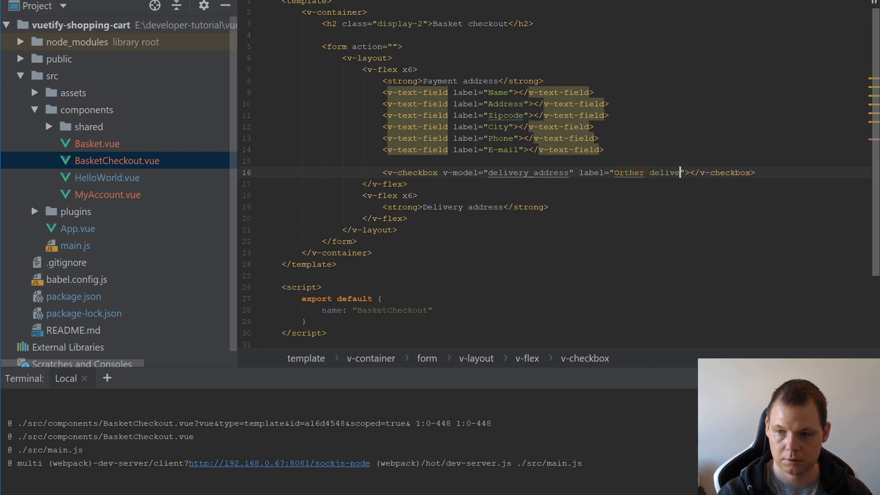
text(ry address)
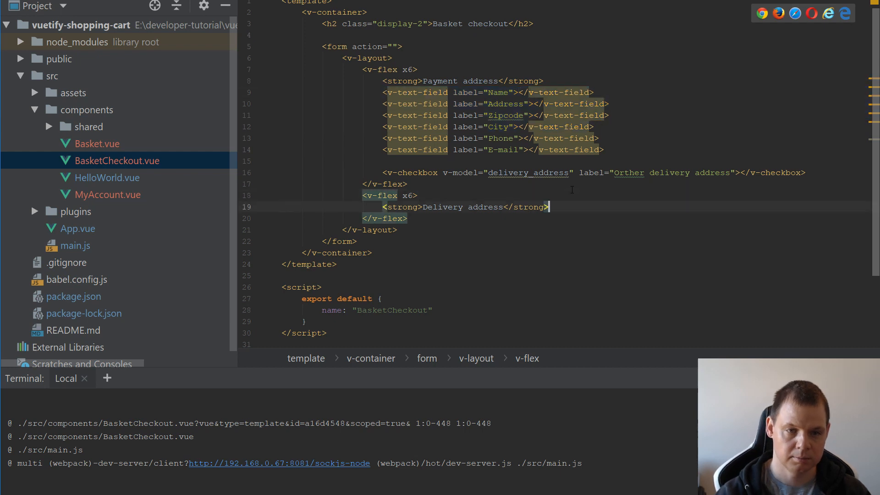
- Paste Name, Address, Zipcode and City fields under Delivery address inside a div with v-if="delivery_address"
text(<v-text-field label="Name"></v-text-field>)
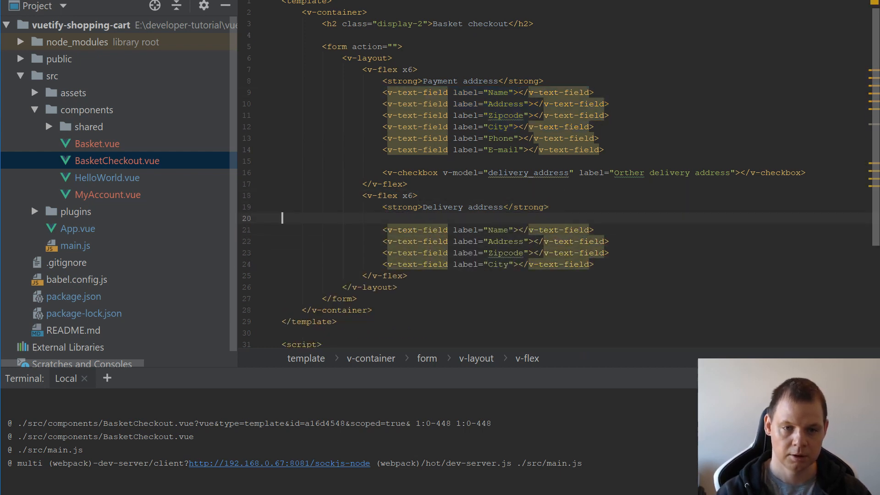
text(div)
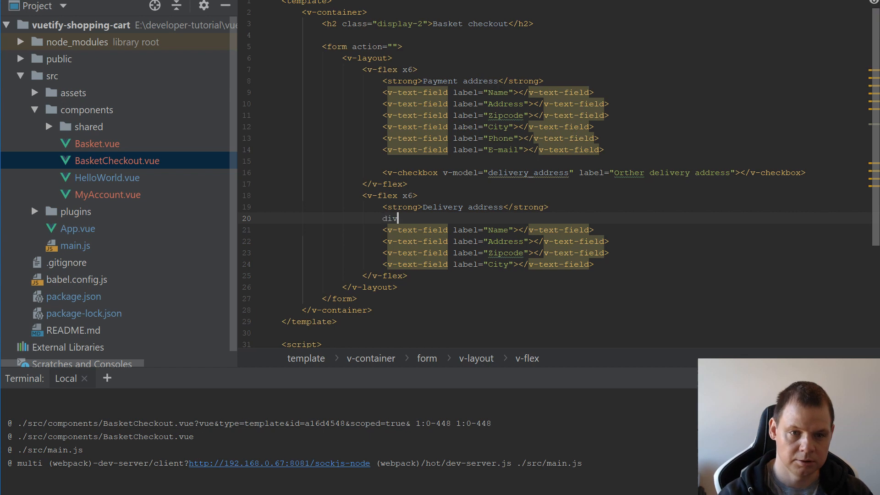
text(<div>)
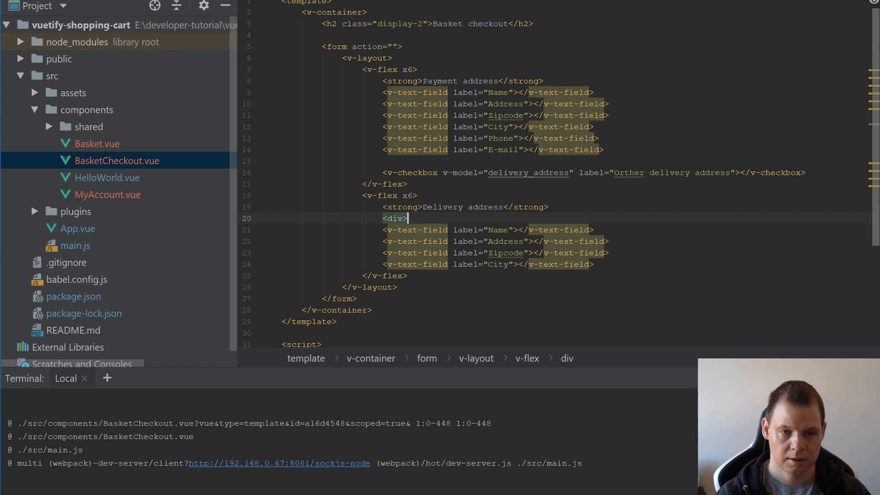
text(</div>)
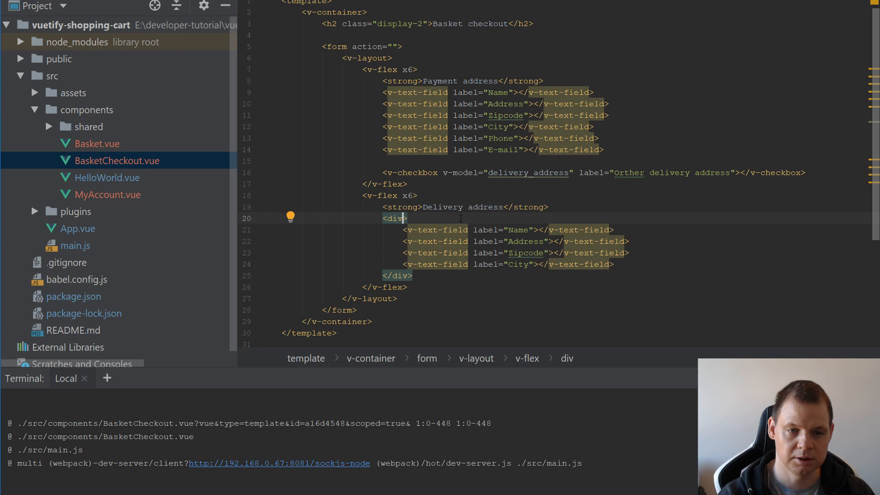
text(v-if="")
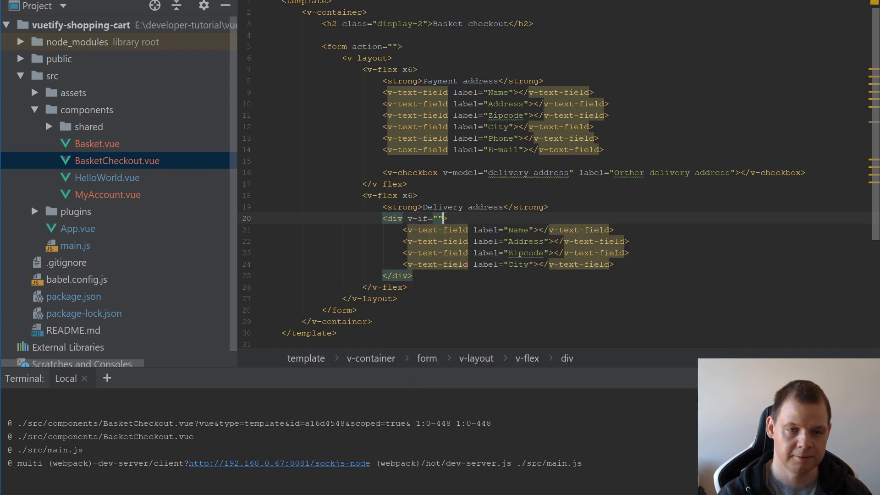
text(delivery_address)
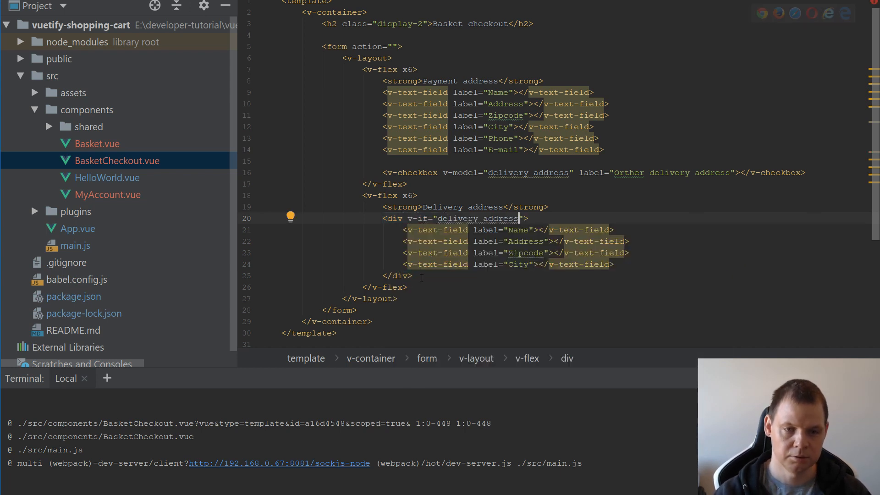
text(<div></div>)
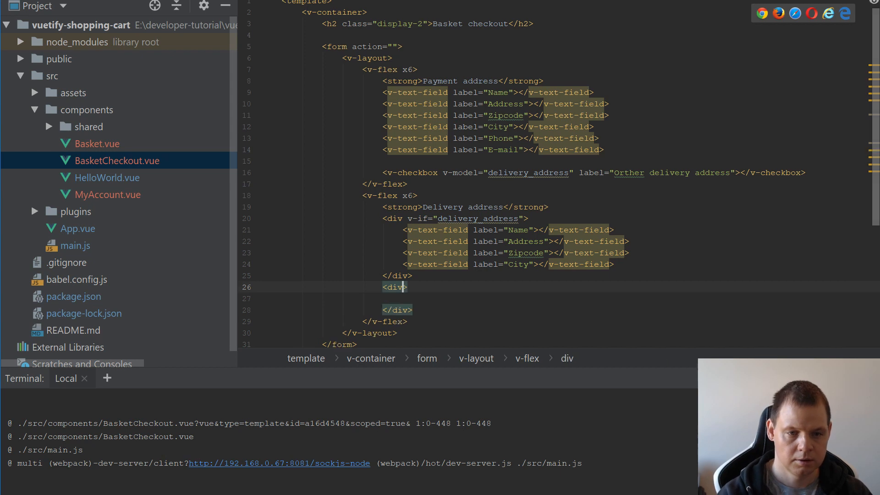
- Add a v-else alert saying the delivery address is the same as the payment address
text(v-else)
text(The del)
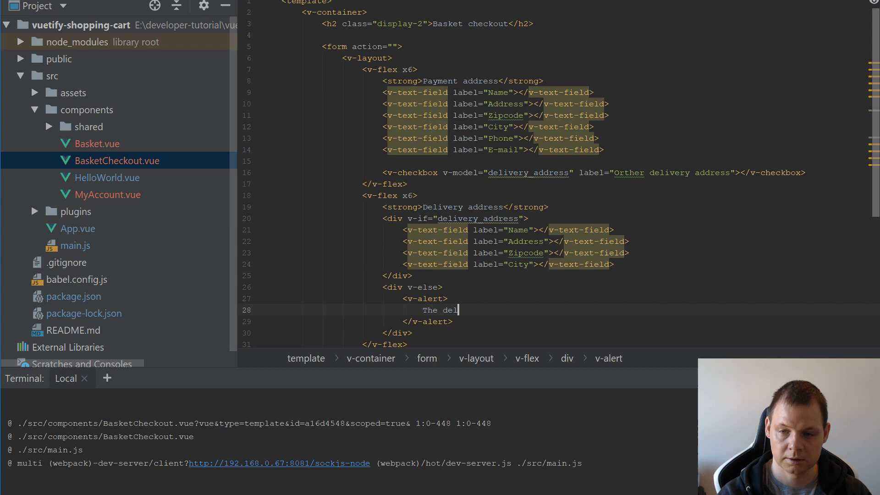
text(ivery address)
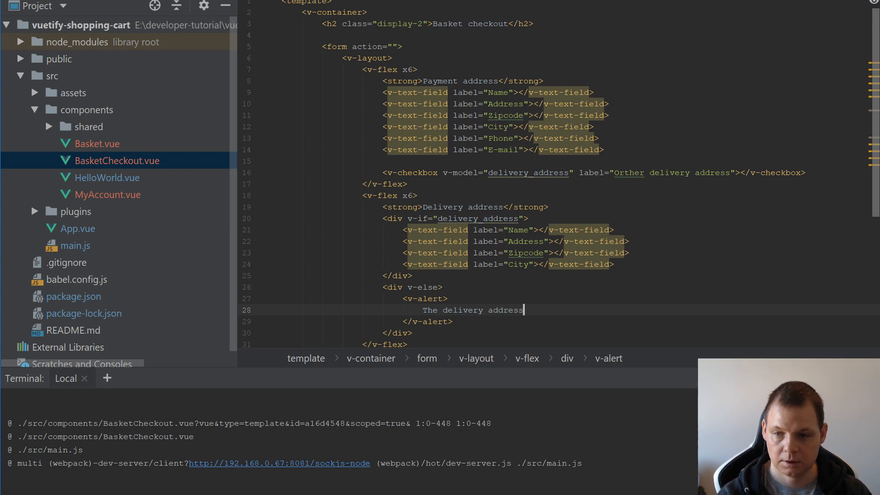
text(is)
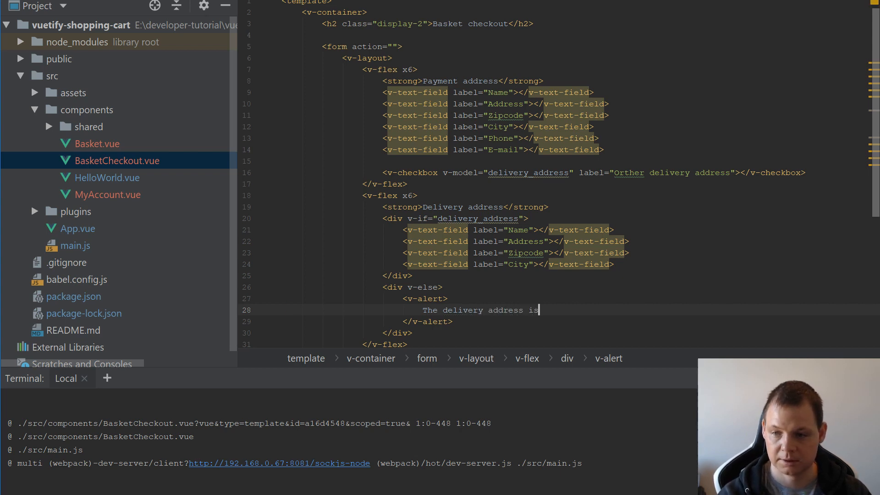
text(" ")
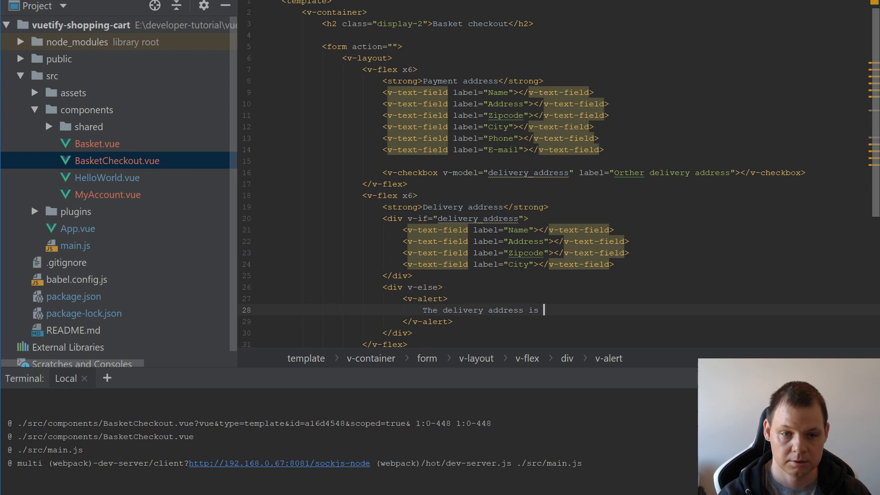
text(the same as the pay)
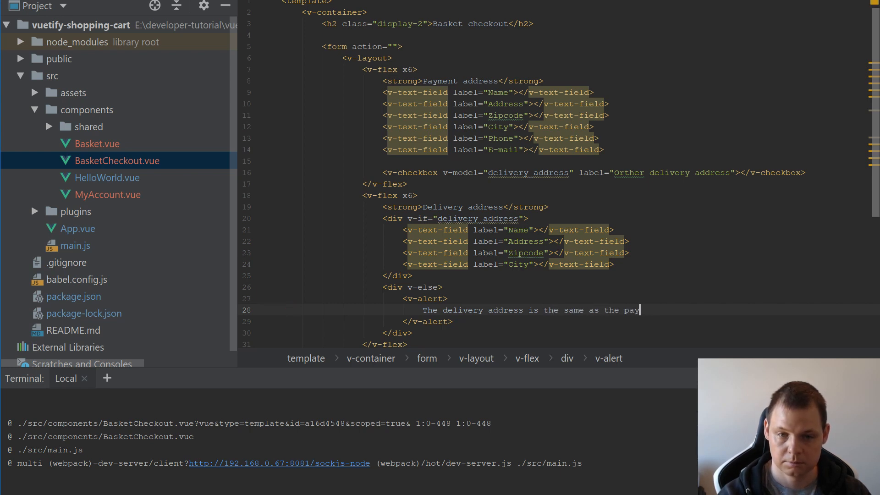
text(ment address)
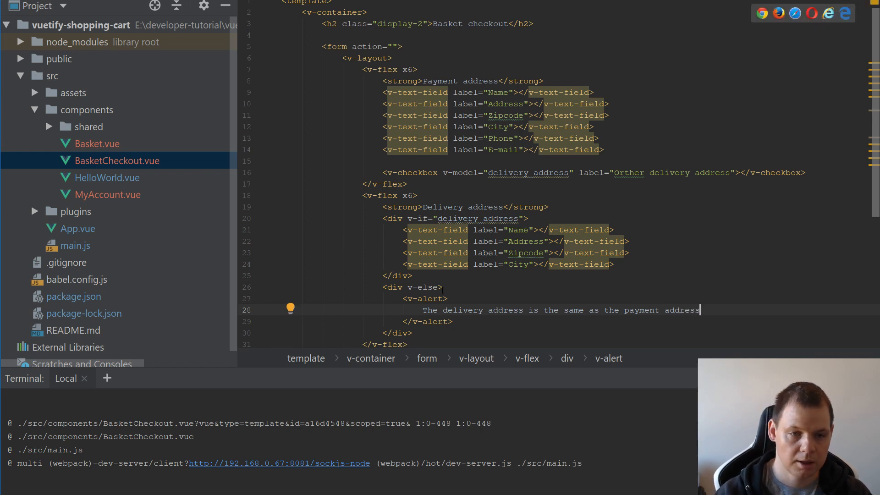
- Give the alert type="info" and a bound :value="true"
text(type="")
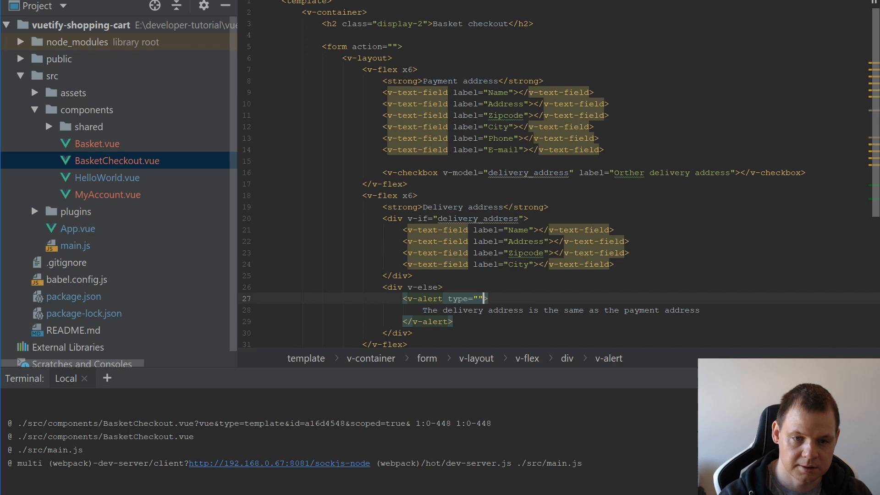
text(info)
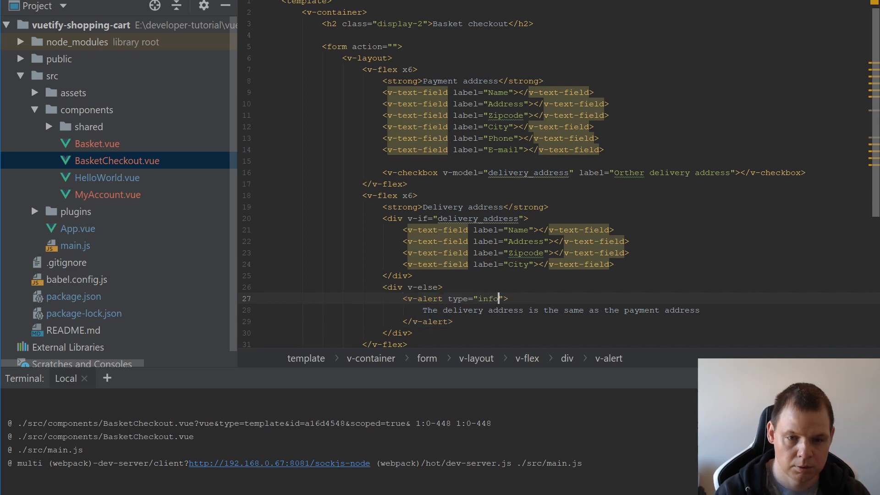
text(value="))
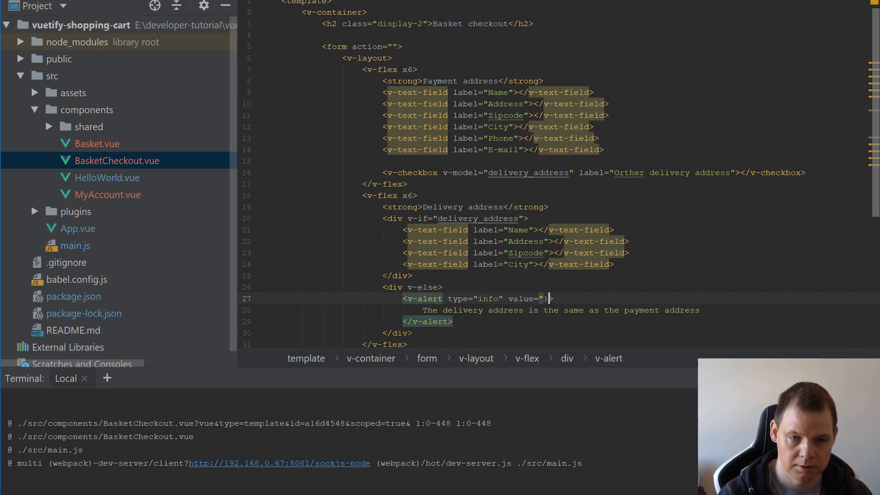
text(true)
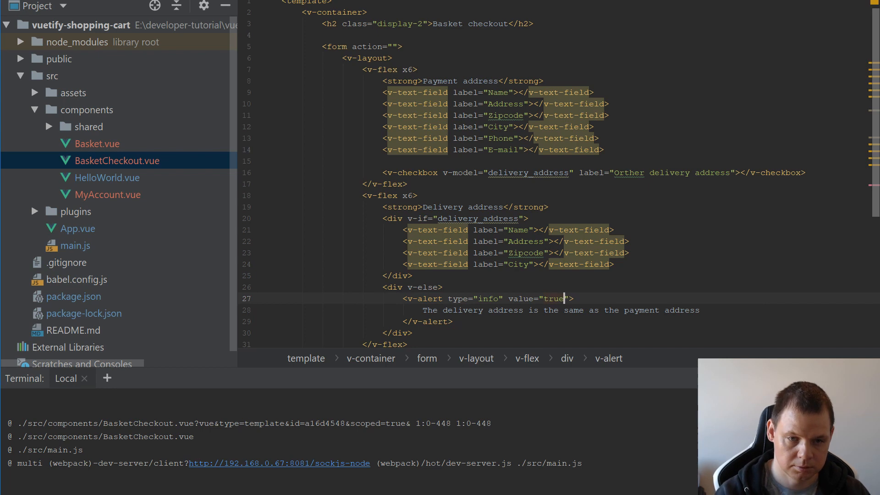
text(:)
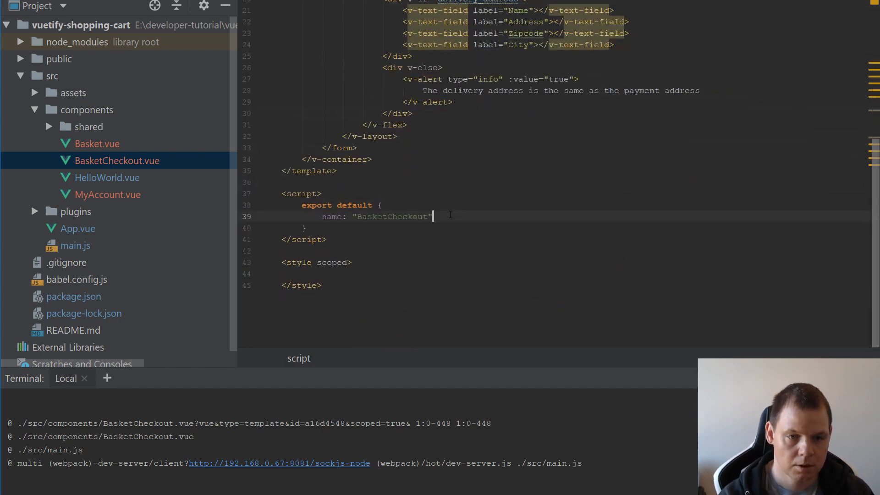
- Add a data() function returning delivery_address: false to the component script
text(,)
text(return {)
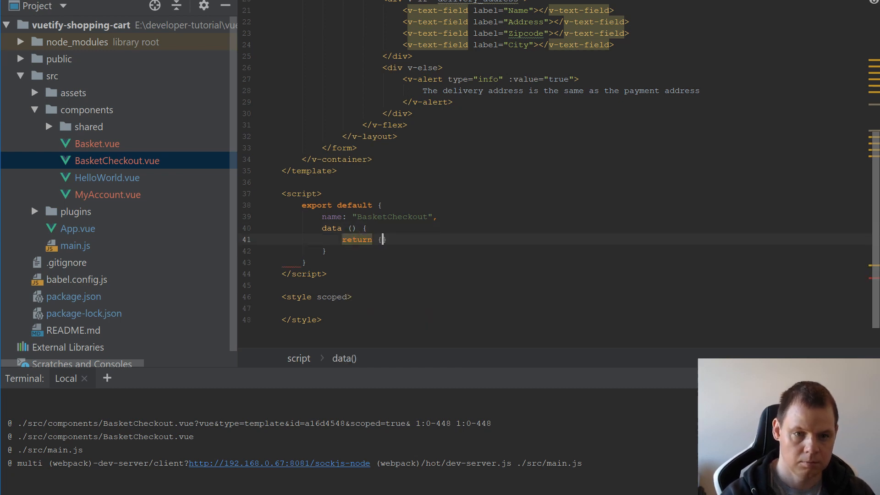
text(delivery_address: faks)
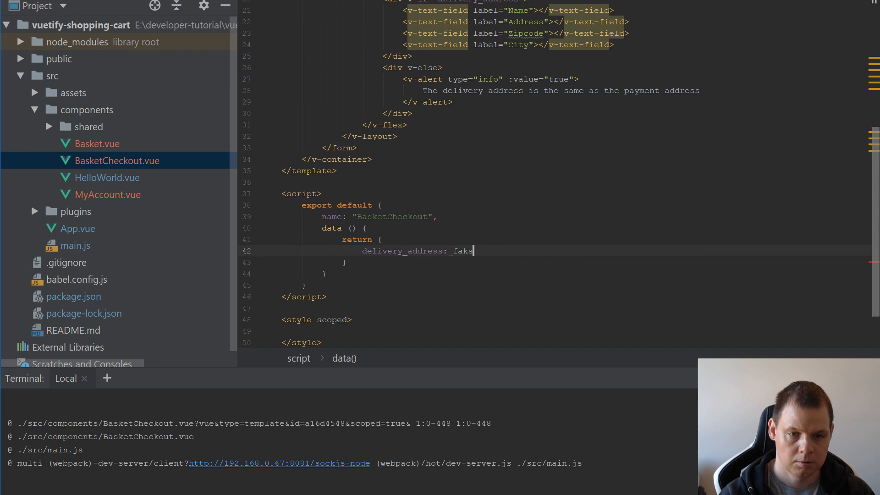
text(false)
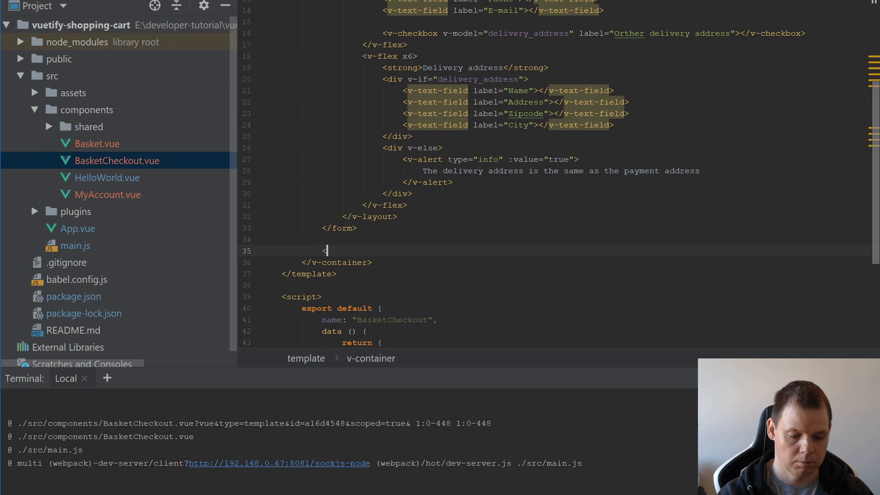
- Add an <hr /> and a large success-coloured 'Complete order' v-btn floated right after the form
text(<hr />)
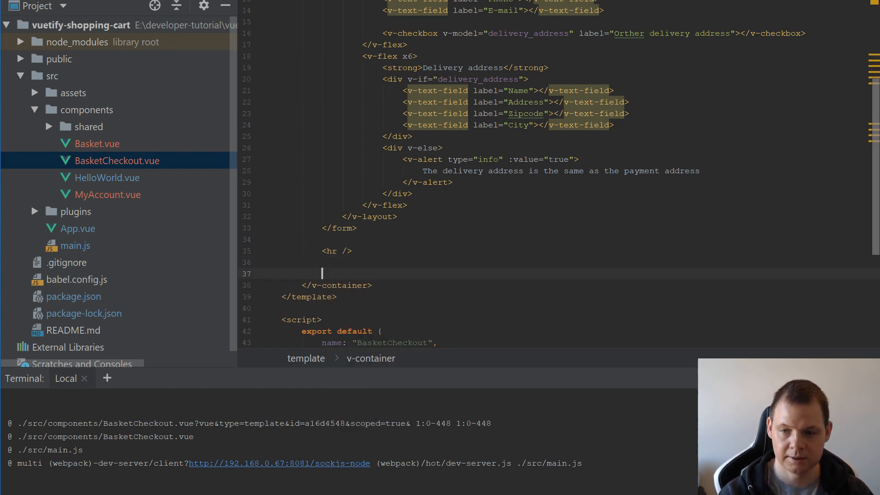
text(v)
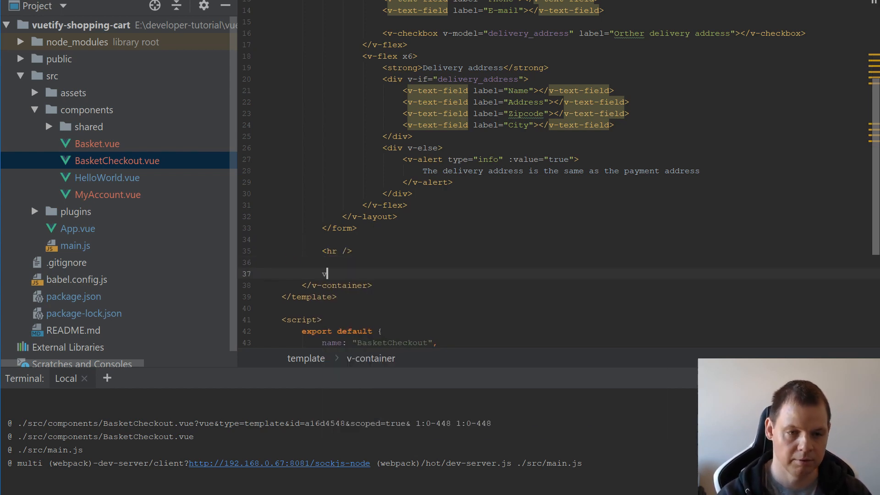
text(v-btn></v-btn>)
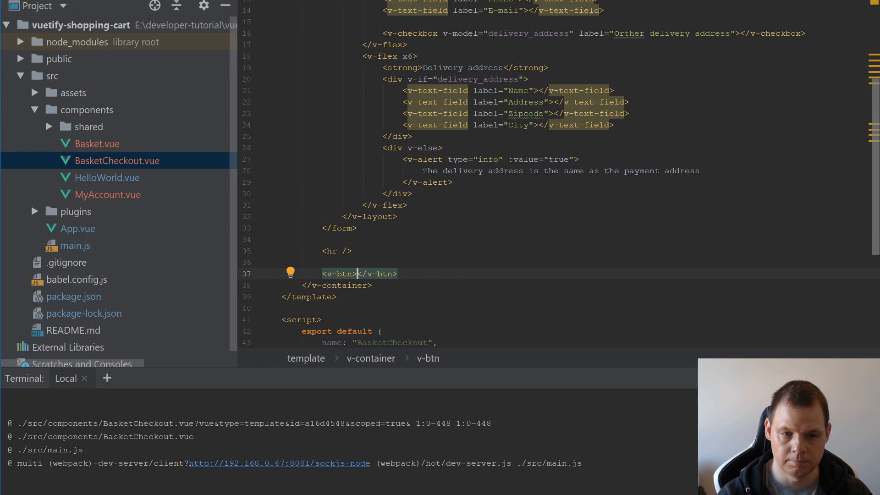
text(Com)
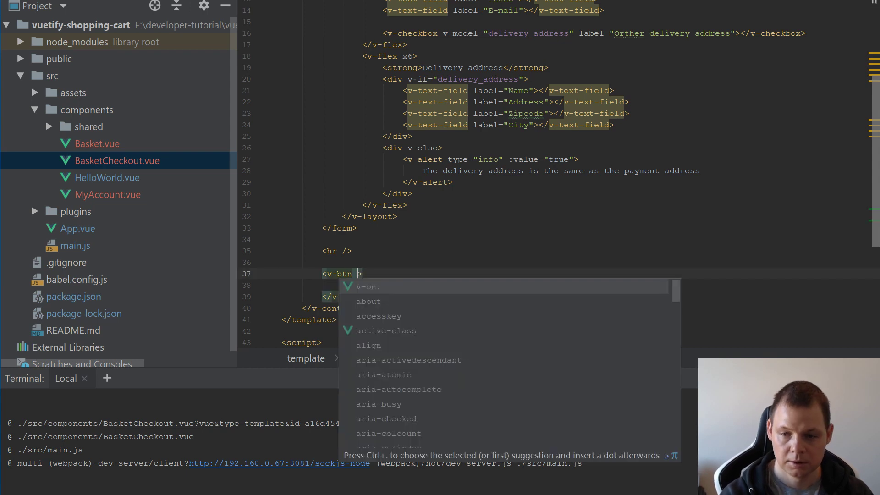
text(color=""s)
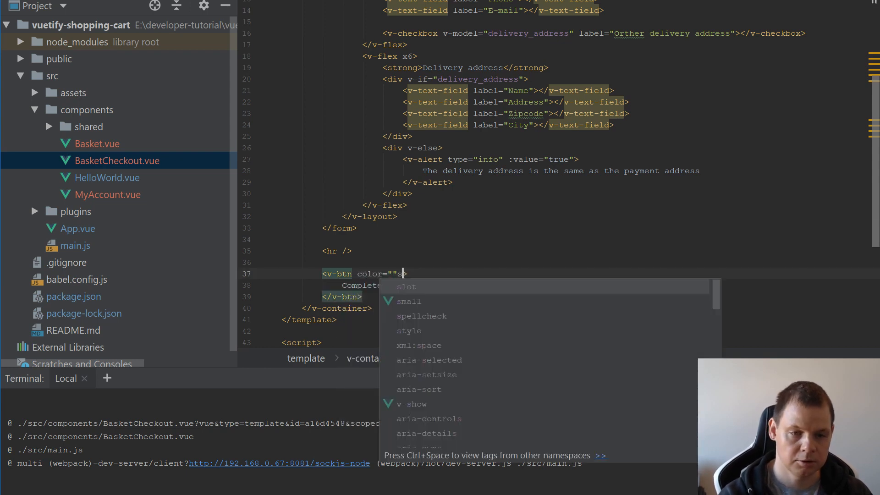
text(uccess)
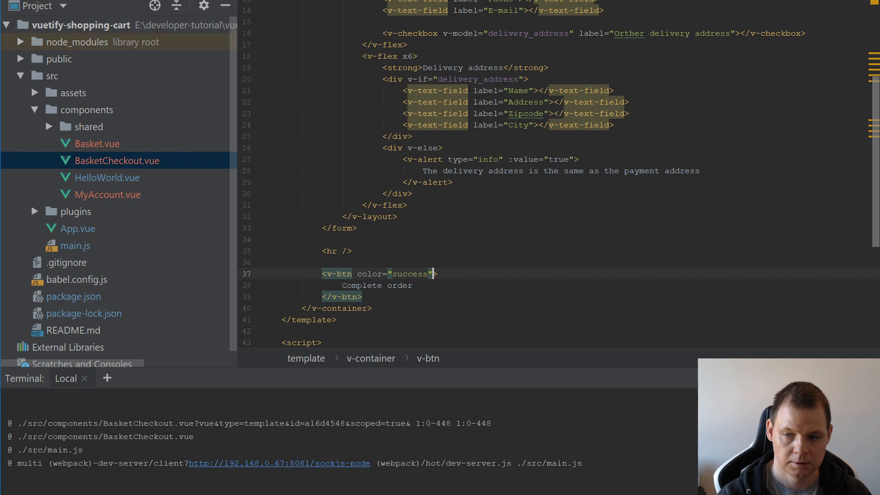
text(lager)
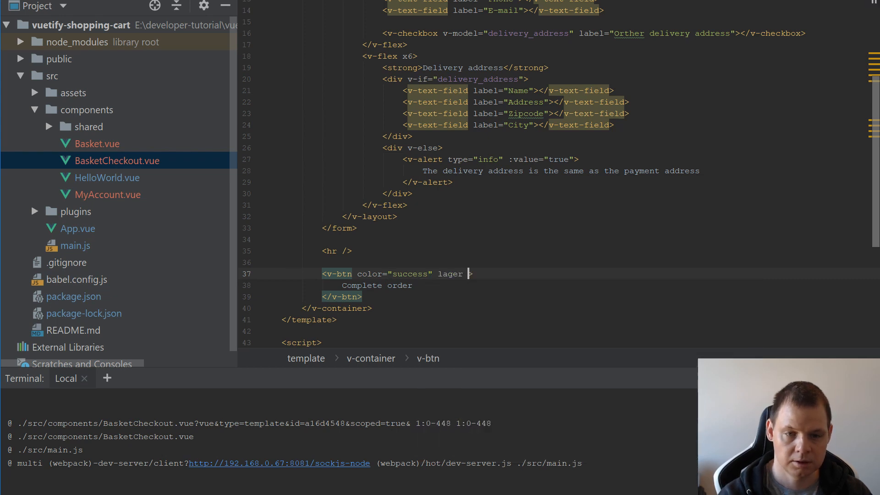
text(style="")
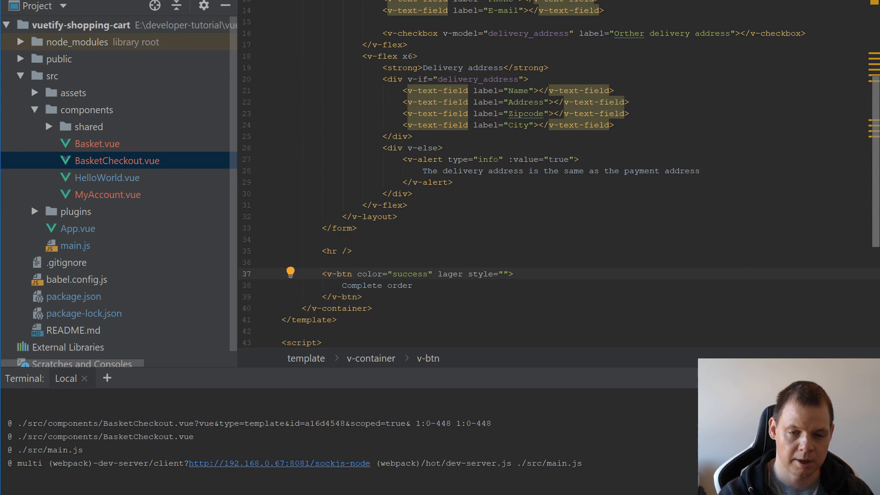
text(float: right;)
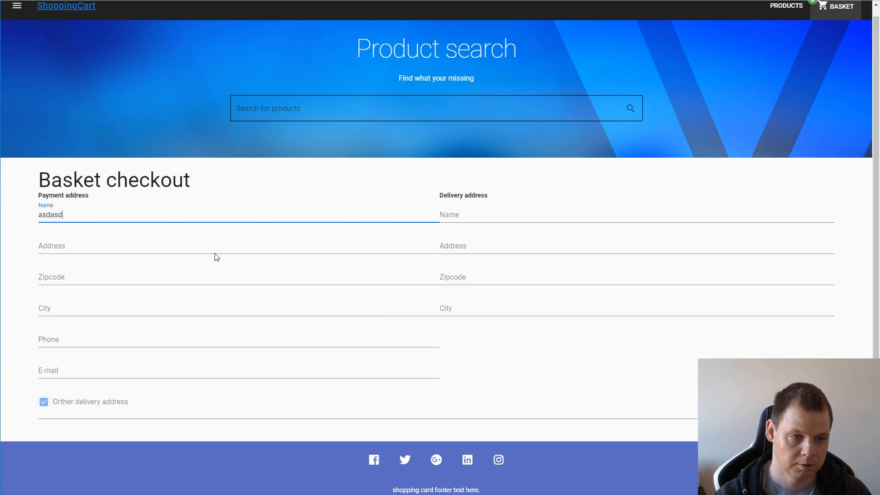
- Uncheck the other delivery address checkbox so the same-address info alert replaces the delivery fields
click(44, 402)
text(add)
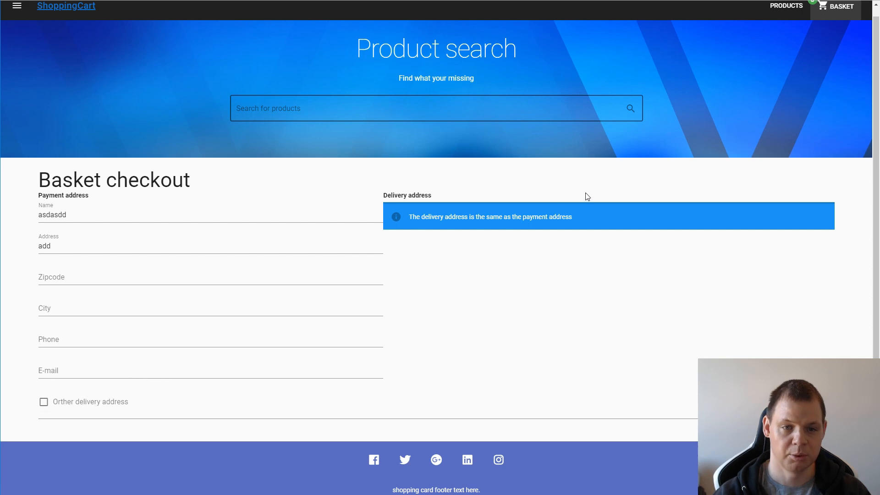
scroll(down, 3)
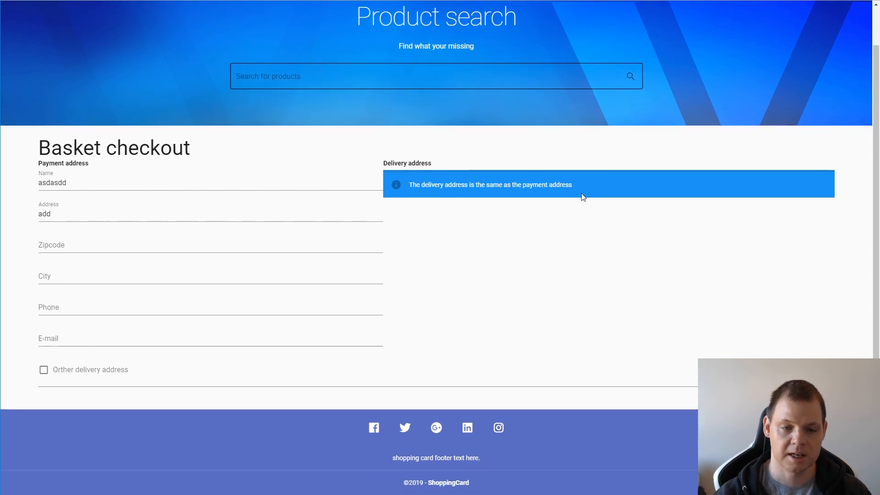